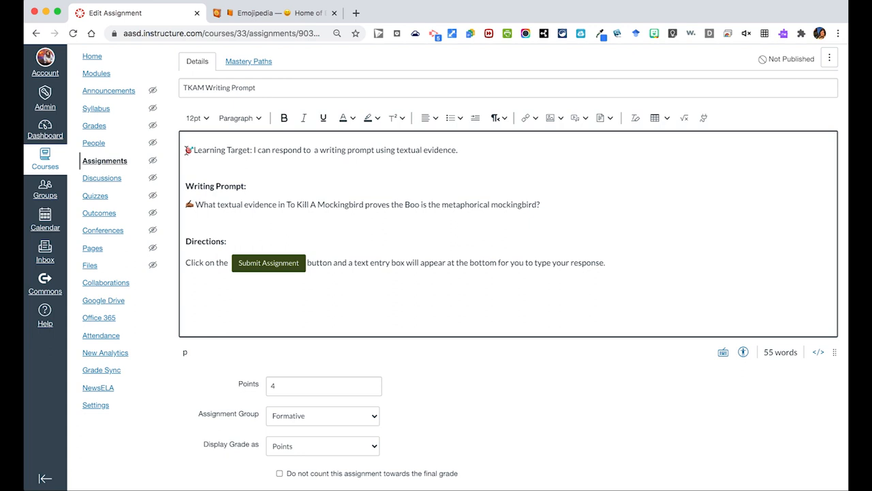
{"action": "mouse_move", "coordinate": [188, 162]}
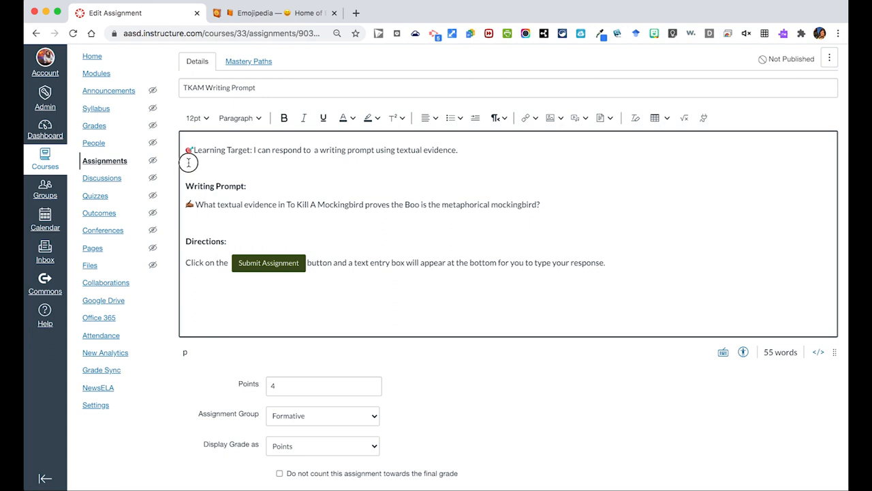
{"action": "mouse_move", "coordinate": [392, 158]}
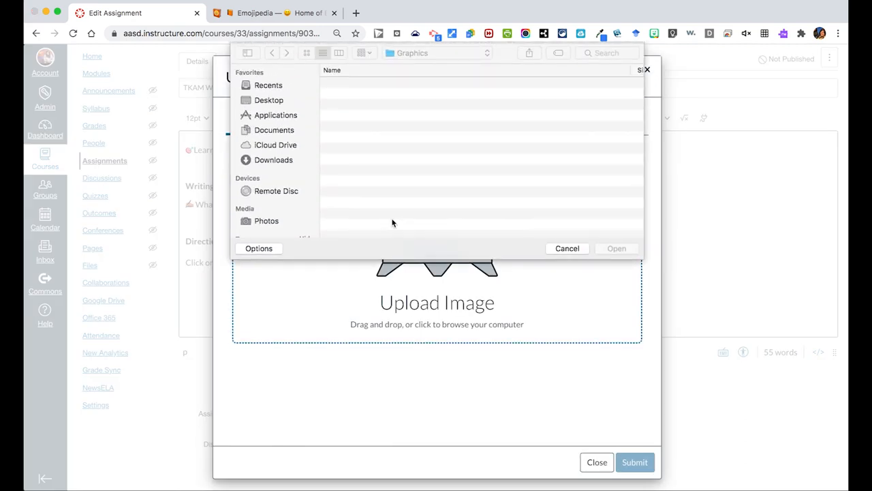
- Upload Computer Typing.jpg and insert it into the assignment description
{"action": "left_click", "coordinate": [616, 248]}
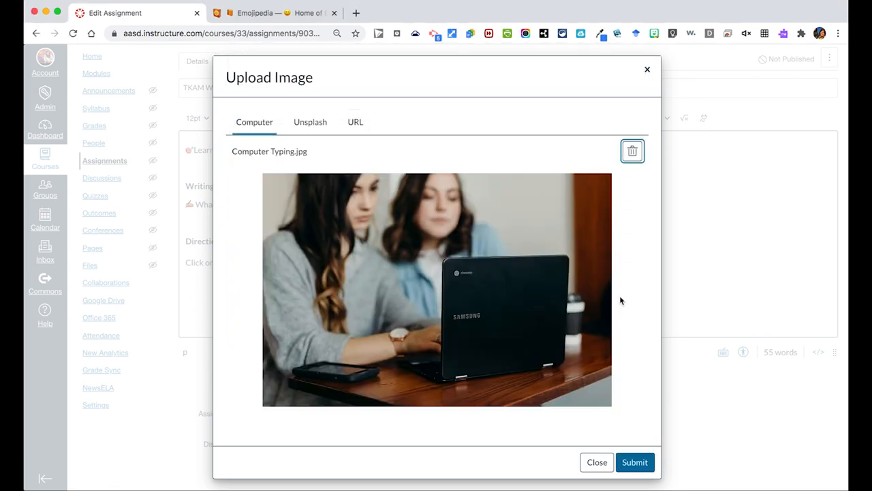
{"action": "left_click", "coordinate": [635, 462]}
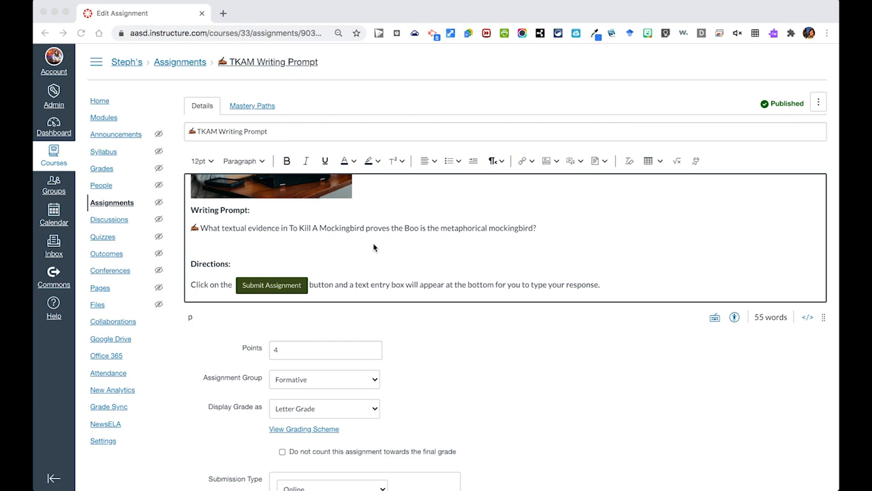
{"action": "mouse_move", "coordinate": [528, 196]}
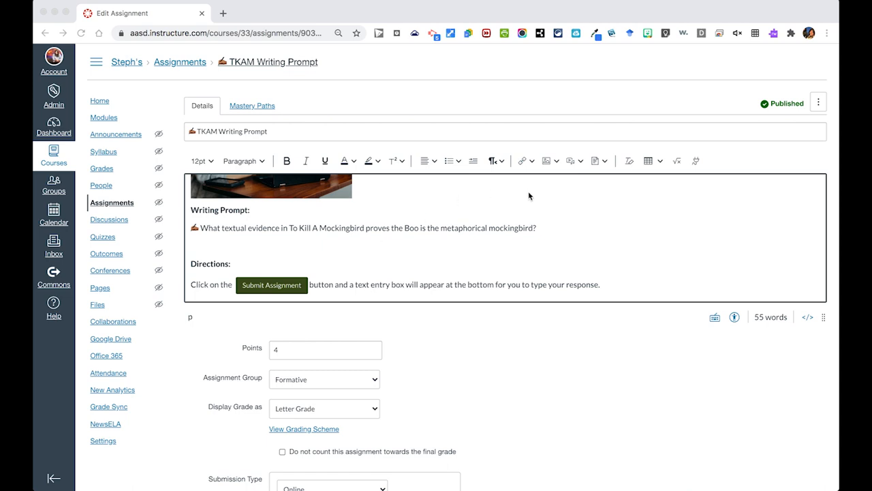
{"action": "mouse_move", "coordinate": [588, 182]}
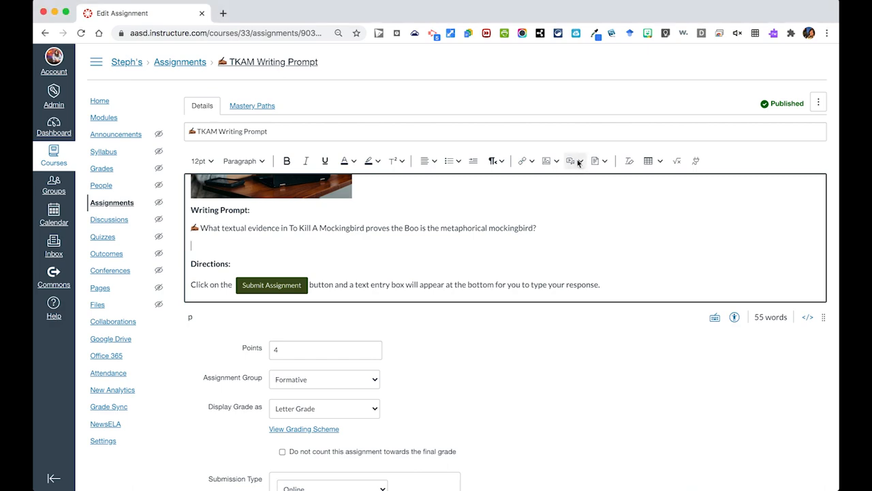
{"action": "mouse_move", "coordinate": [582, 179]}
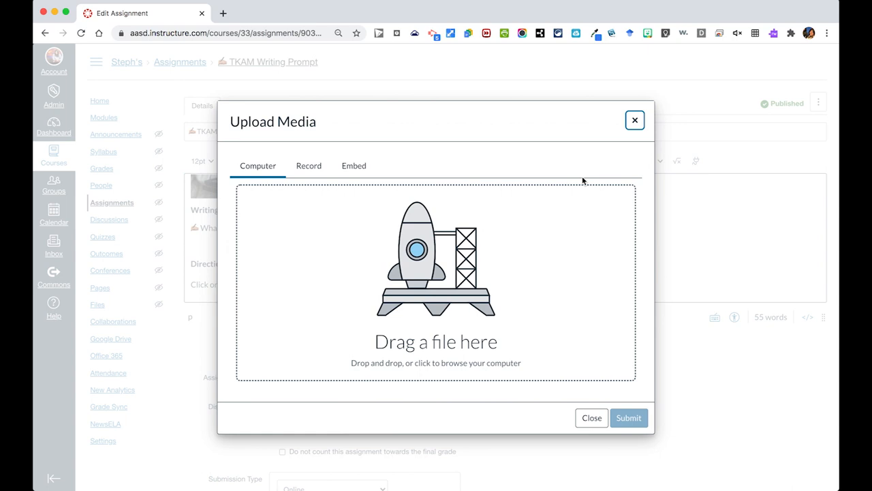
{"action": "mouse_move", "coordinate": [308, 169]}
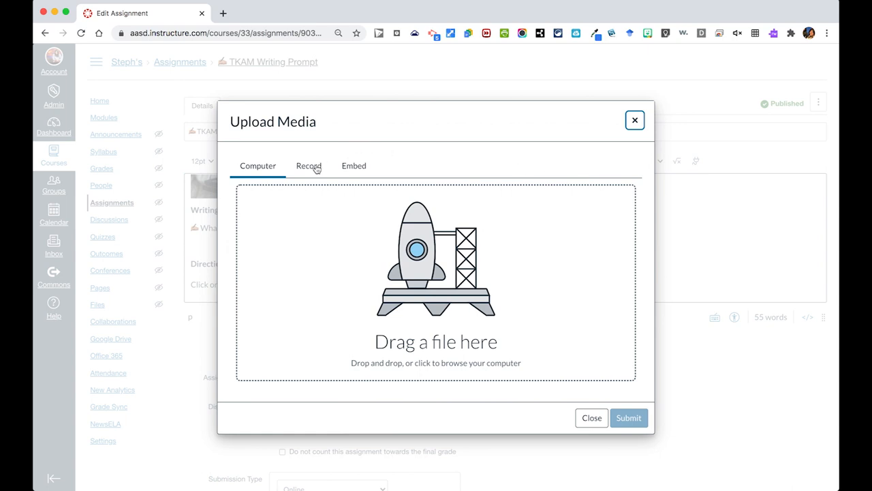
- Record a webcam video of the assignment directions and save it into the description
{"action": "left_click", "coordinate": [308, 166]}
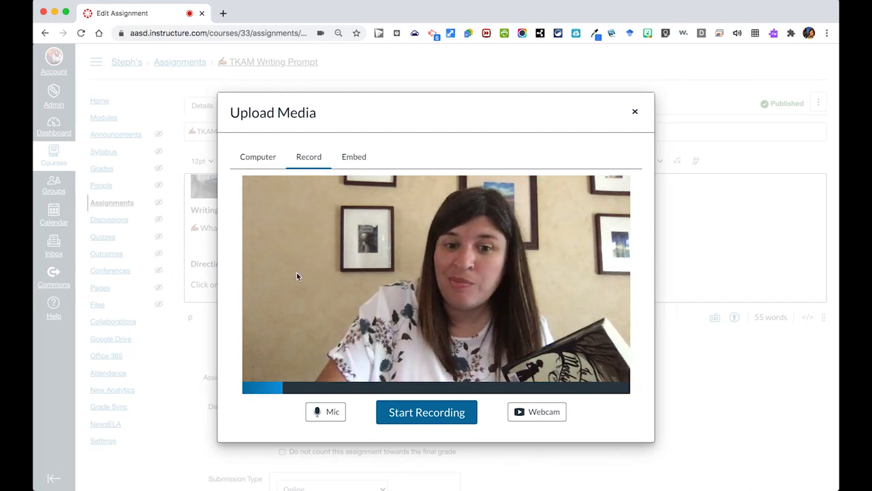
{"action": "left_click", "coordinate": [426, 411]}
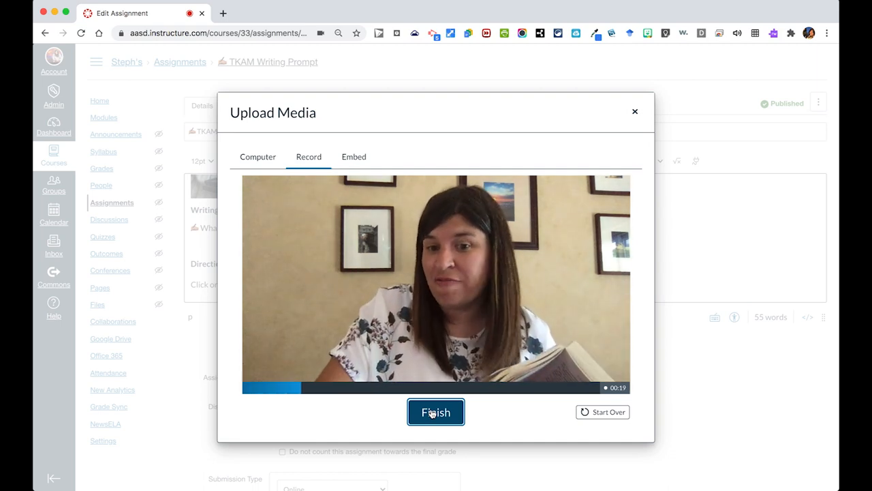
{"action": "left_click", "coordinate": [436, 411]}
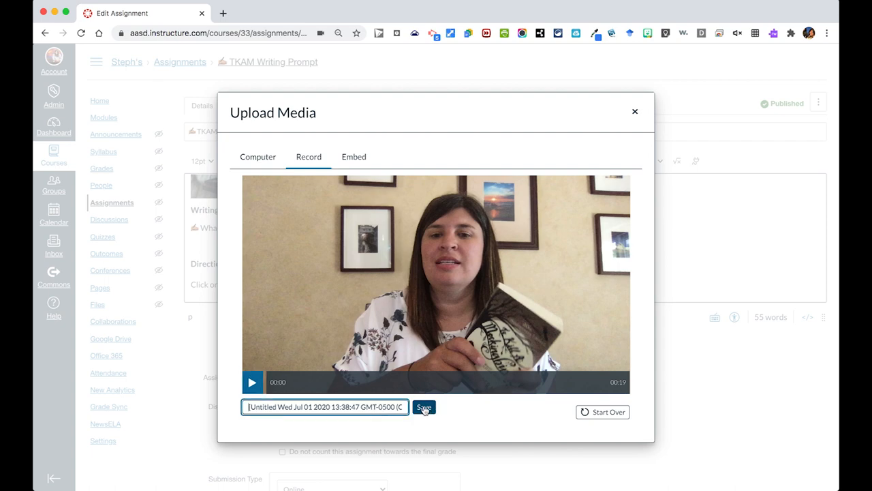
{"action": "left_click", "coordinate": [422, 406]}
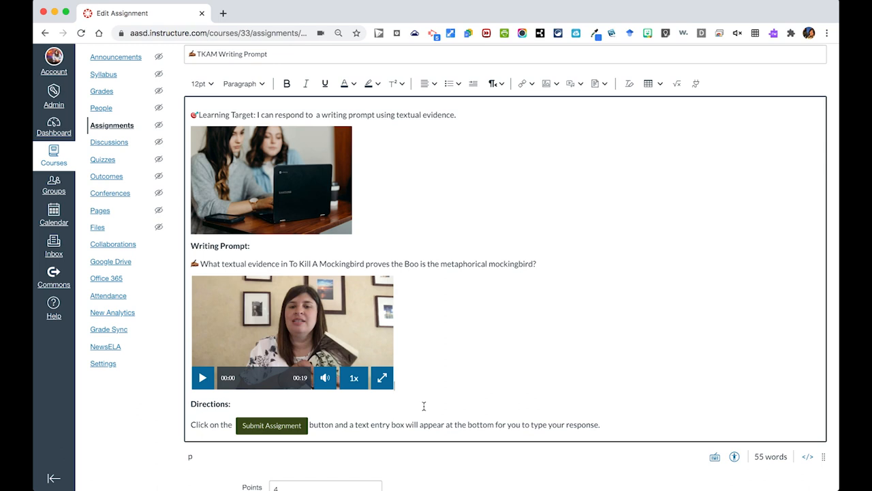
{"action": "mouse_move", "coordinate": [379, 373]}
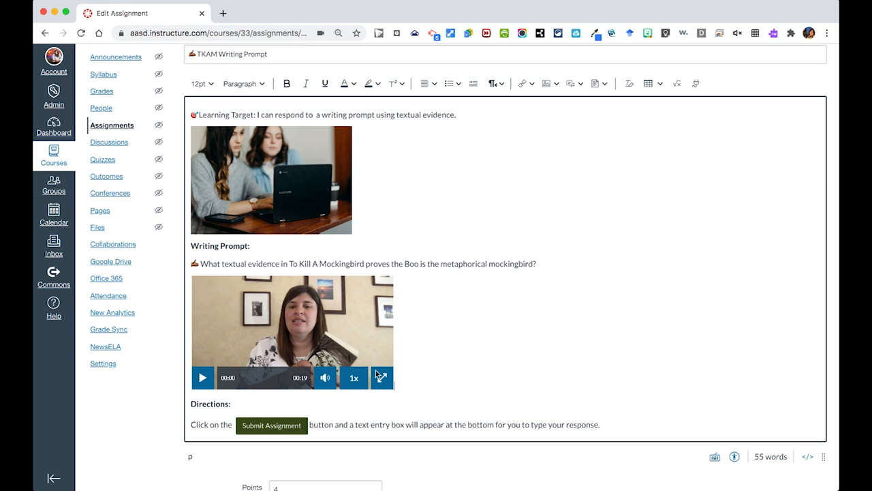
{"action": "mouse_move", "coordinate": [447, 370]}
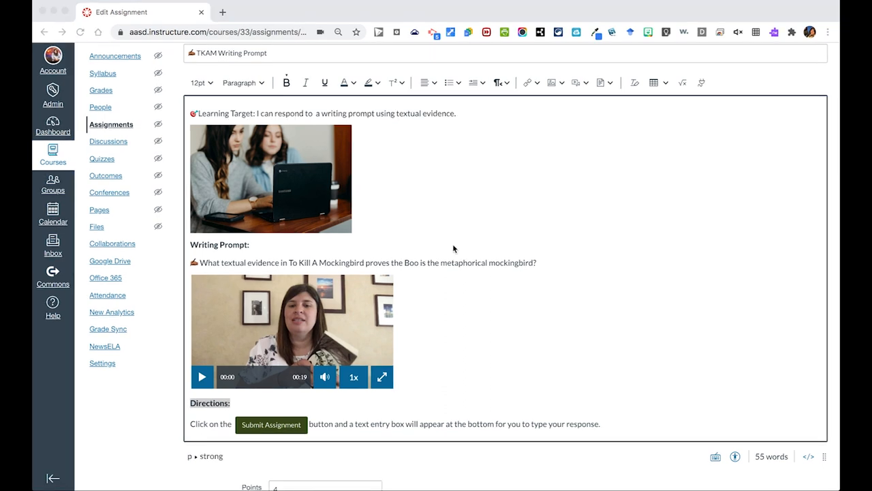
{"action": "mouse_move", "coordinate": [343, 282]}
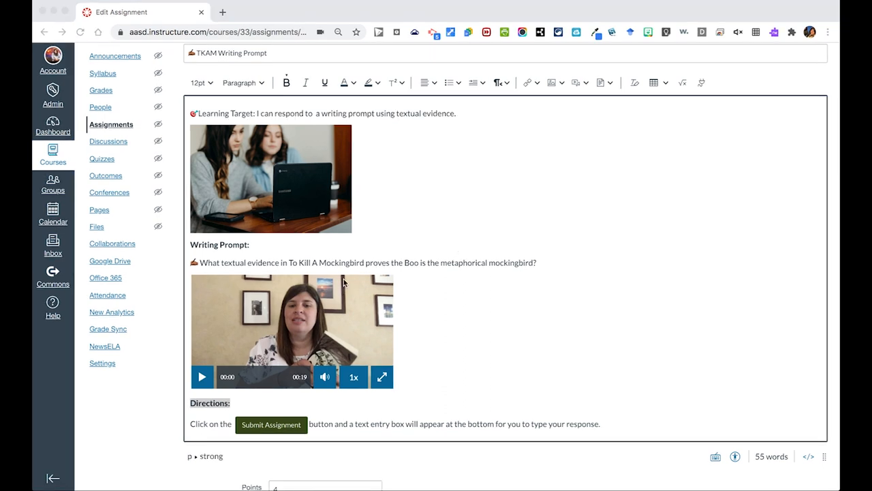
{"action": "mouse_move", "coordinate": [286, 414]}
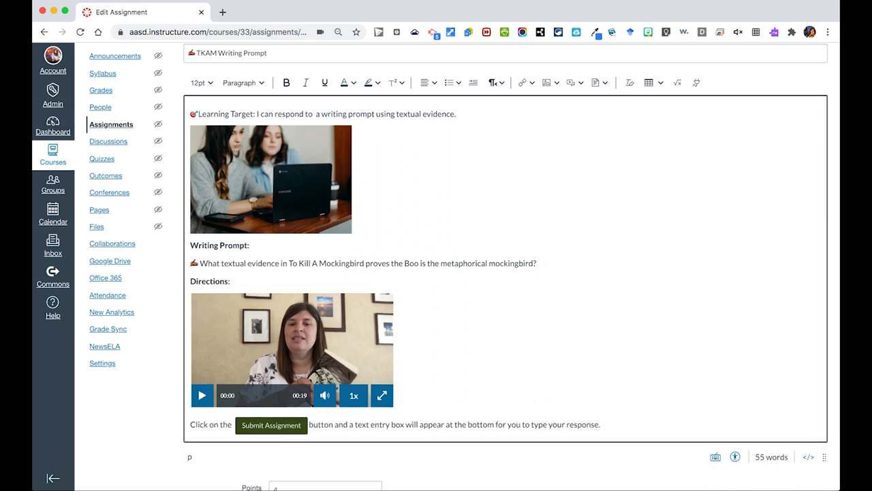
- Add the line 'Watch this video to understand how to respond to the prompt.' above the video
{"action": "type", "text": "Watch"}
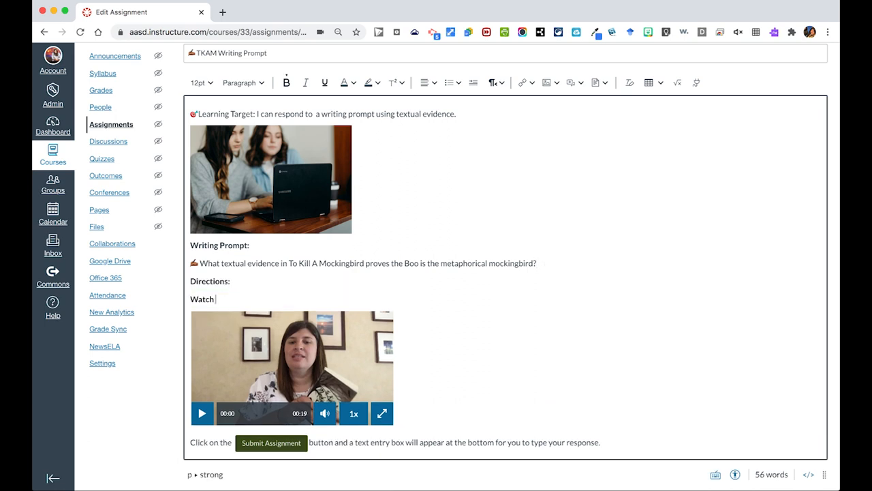
{"action": "type", "text": "this video to unders"}
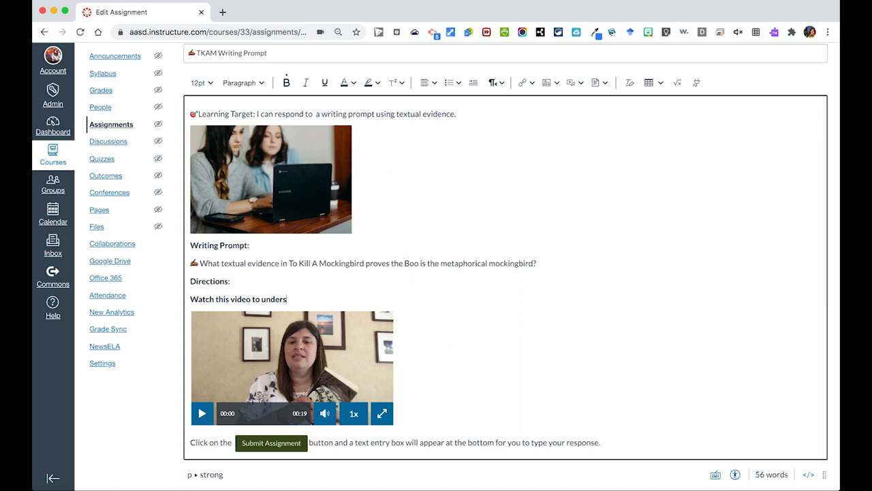
{"action": "type", "text": "and how to respond to the"}
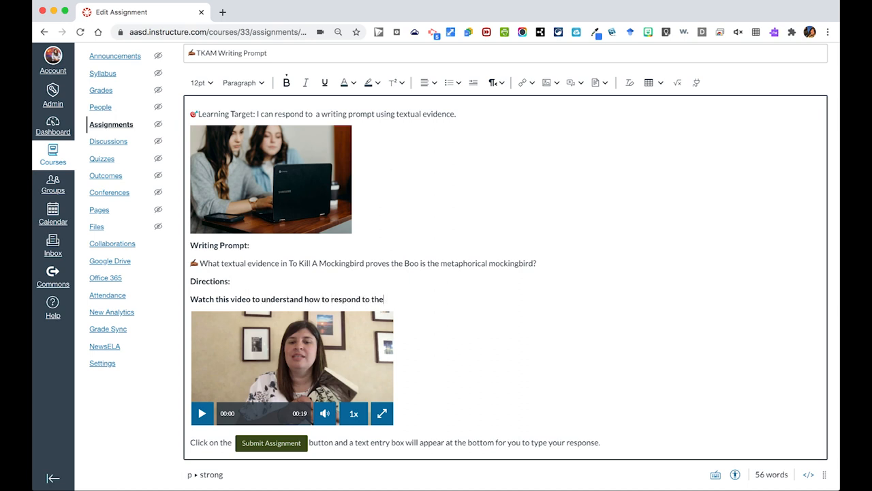
{"action": "type", "text": "prompt."}
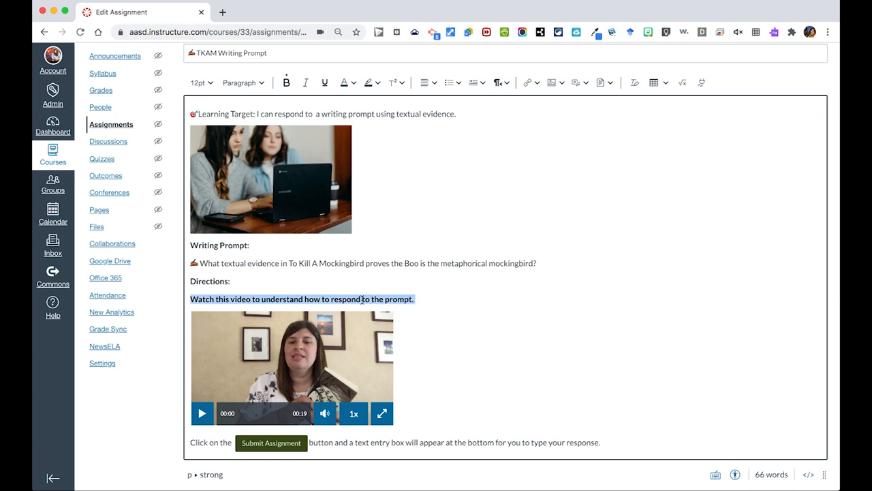
{"action": "scroll", "scroll_direction": "down", "scroll_amount": 3}
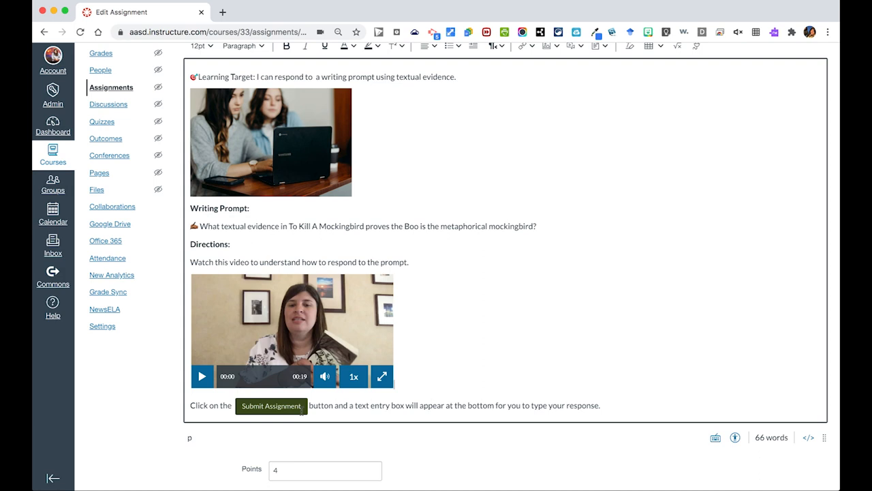
{"action": "mouse_move", "coordinate": [406, 425]}
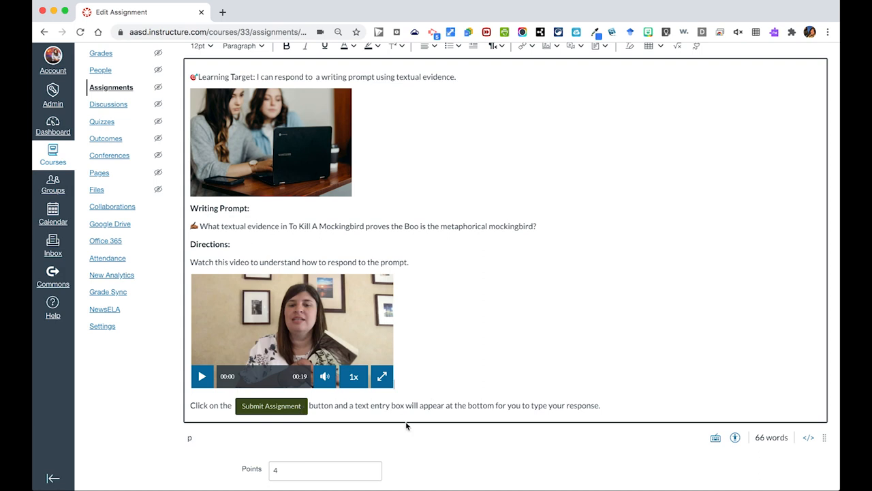
{"action": "mouse_move", "coordinate": [406, 428]}
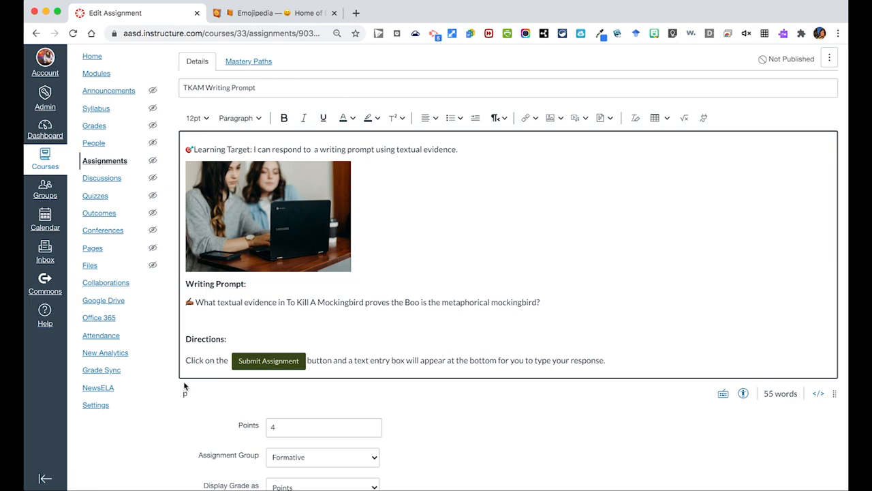
{"action": "scroll", "scroll_direction": "down", "scroll_amount": 3}
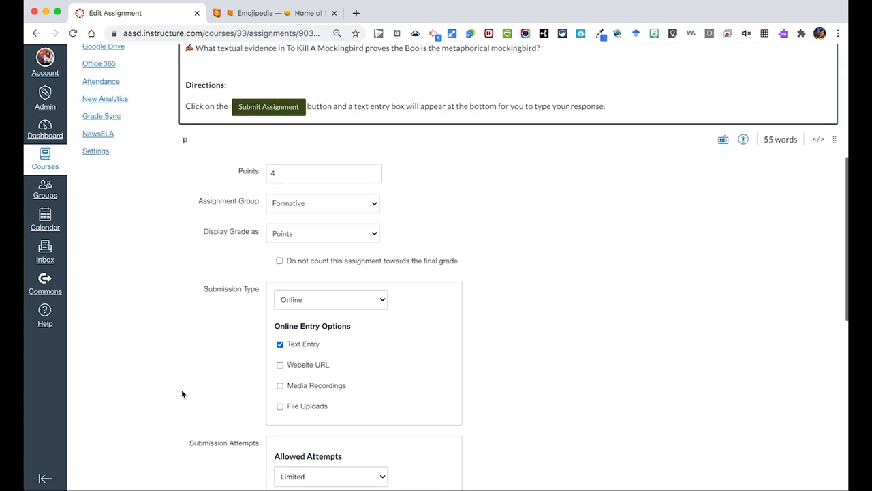
{"action": "scroll", "scroll_direction": "down", "scroll_amount": 3}
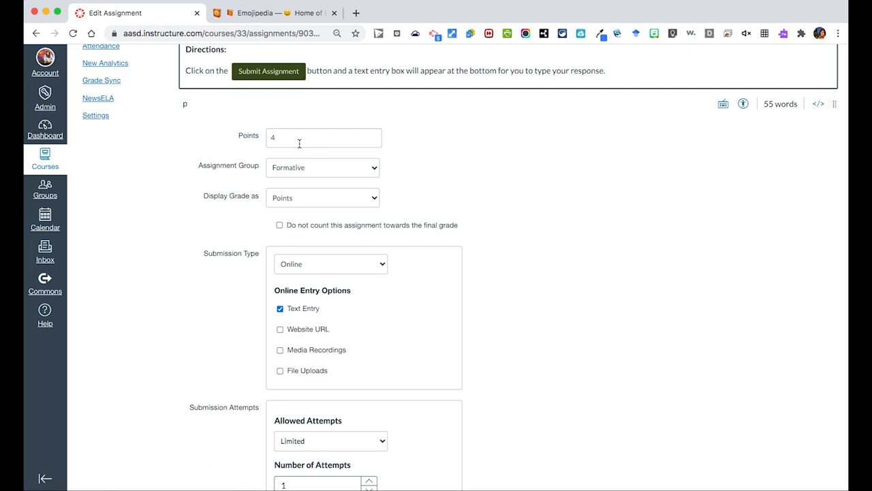
{"action": "mouse_move", "coordinate": [303, 166]}
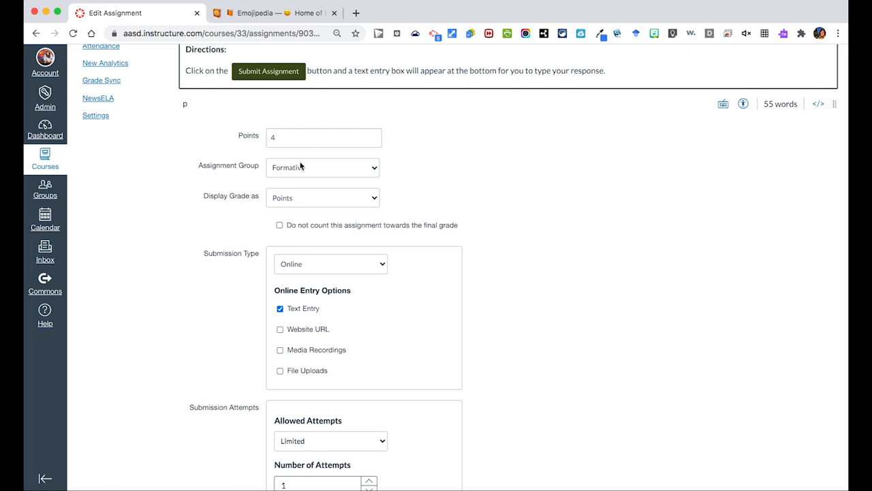
- Keep the assignment in the Formative group and review the grade display options
{"action": "left_click", "coordinate": [322, 166]}
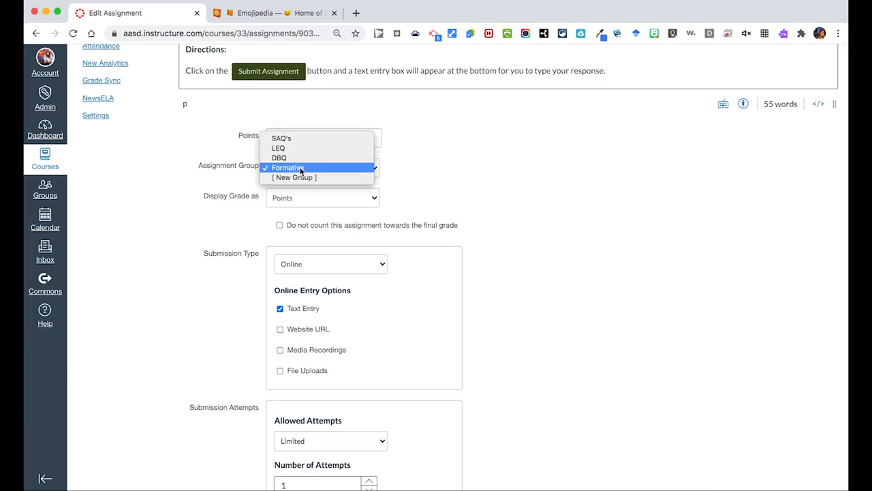
{"action": "mouse_move", "coordinate": [297, 146]}
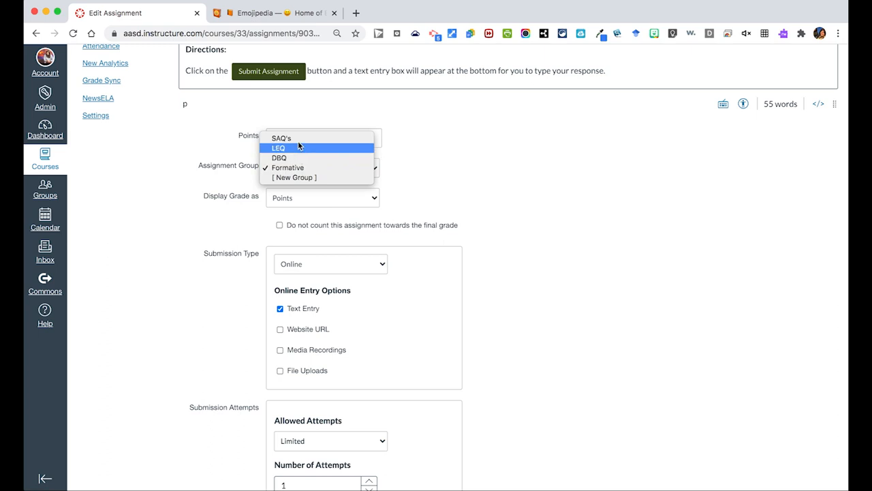
{"action": "mouse_move", "coordinate": [281, 138]}
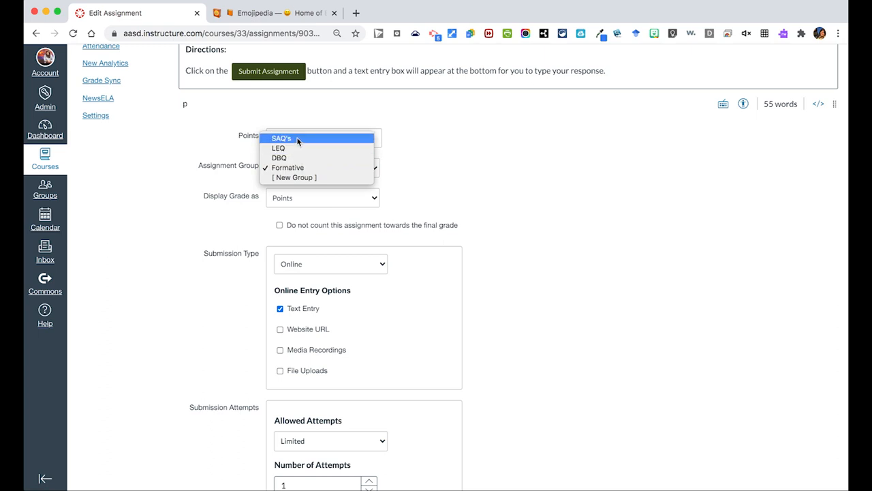
{"action": "mouse_move", "coordinate": [297, 145]}
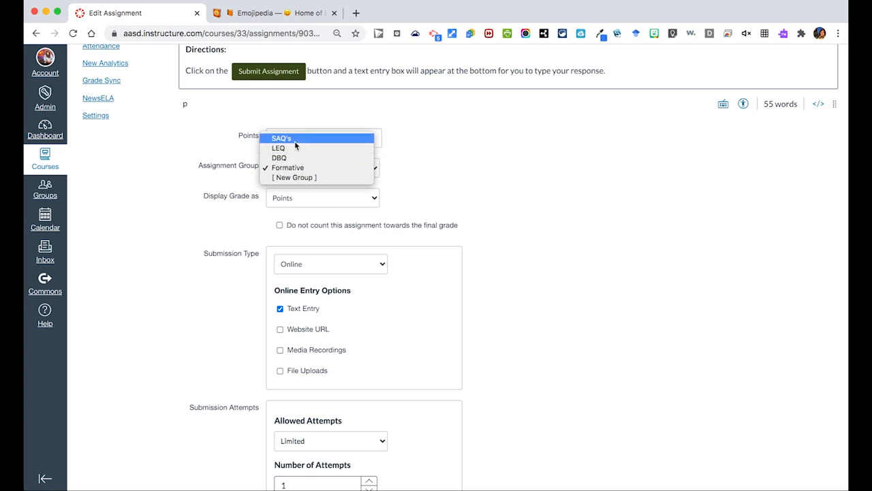
{"action": "mouse_move", "coordinate": [295, 158]}
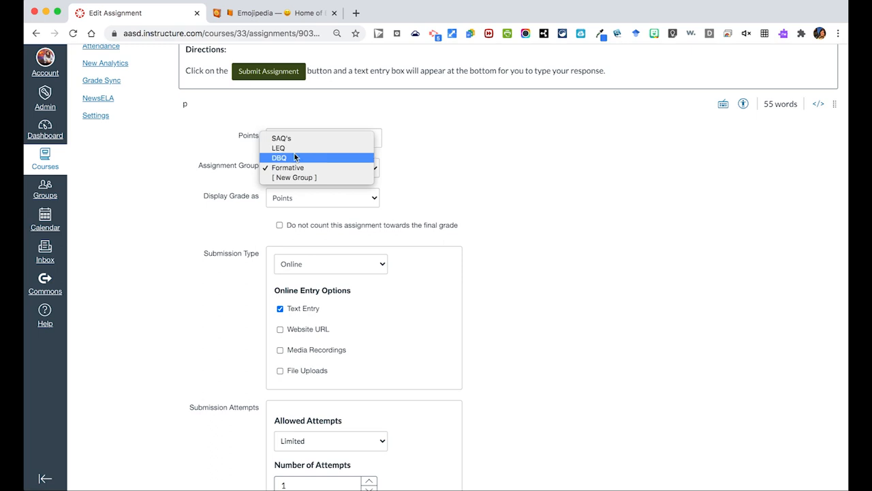
{"action": "left_click", "coordinate": [286, 167]}
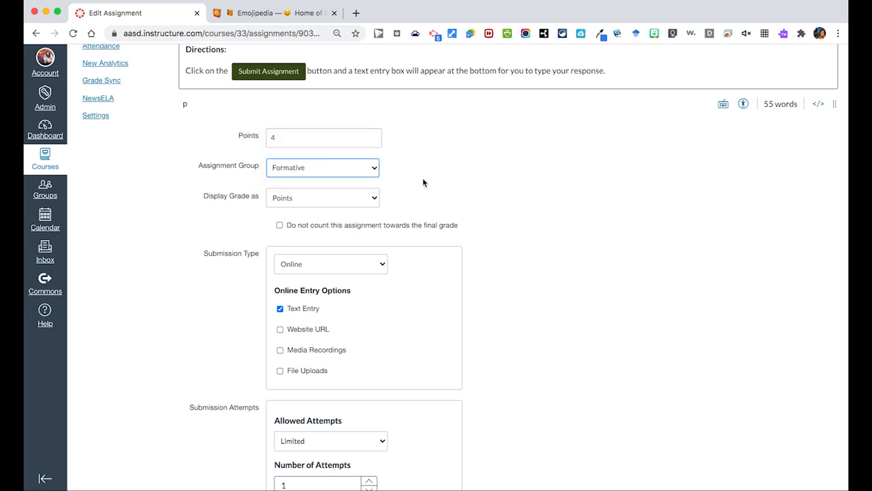
{"action": "left_click", "coordinate": [322, 198]}
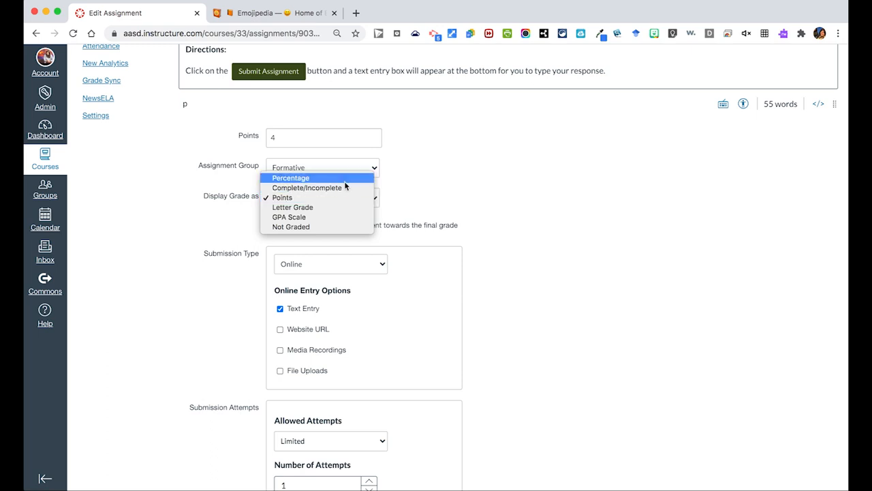
{"action": "mouse_move", "coordinate": [307, 189]}
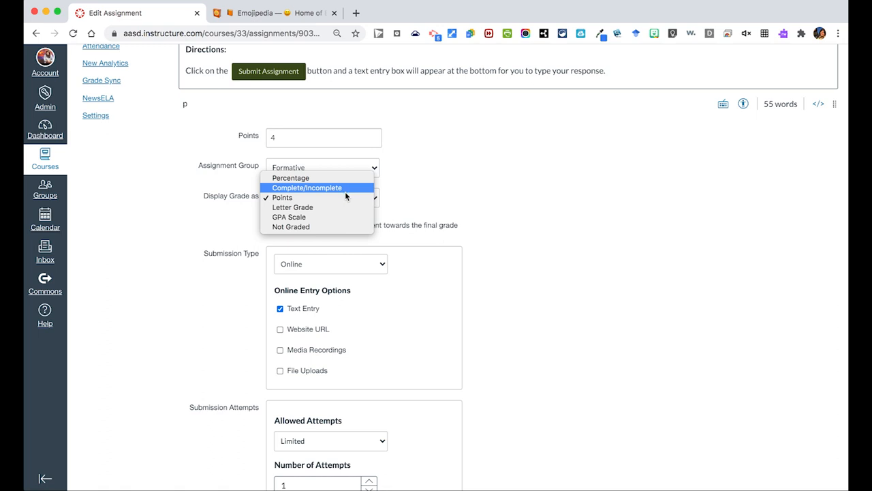
{"action": "left_click", "coordinate": [281, 196]}
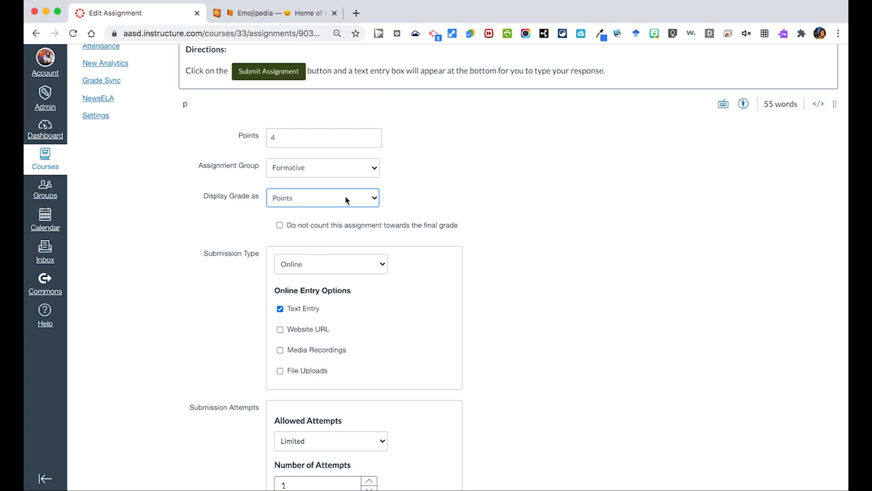
- Set Display Grade as to Letter Grade
{"action": "left_click", "coordinate": [322, 196]}
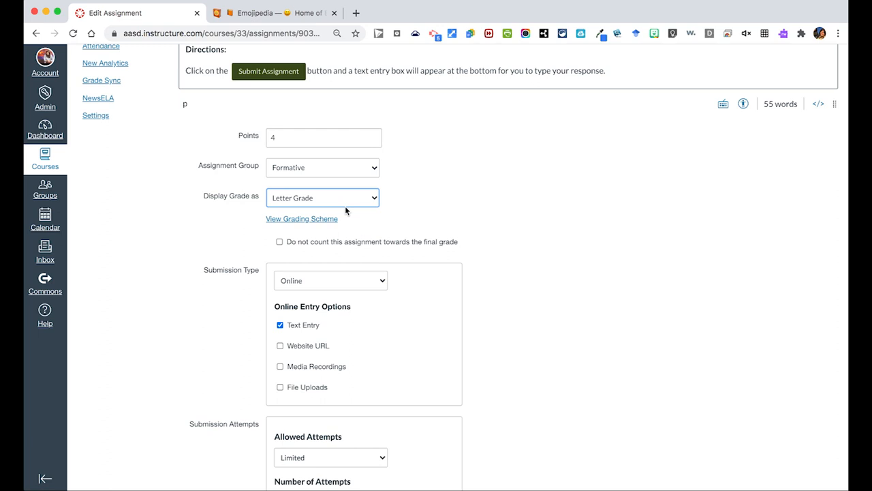
{"action": "left_click", "coordinate": [322, 196]}
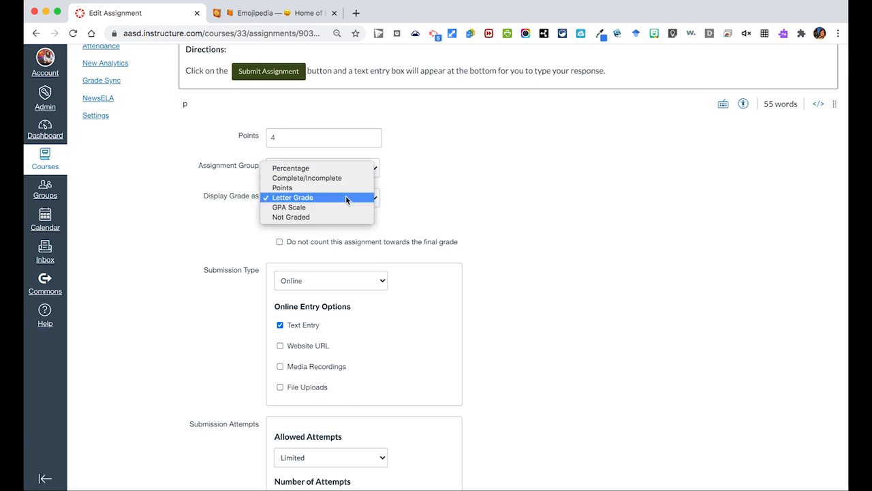
{"action": "mouse_move", "coordinate": [341, 197]}
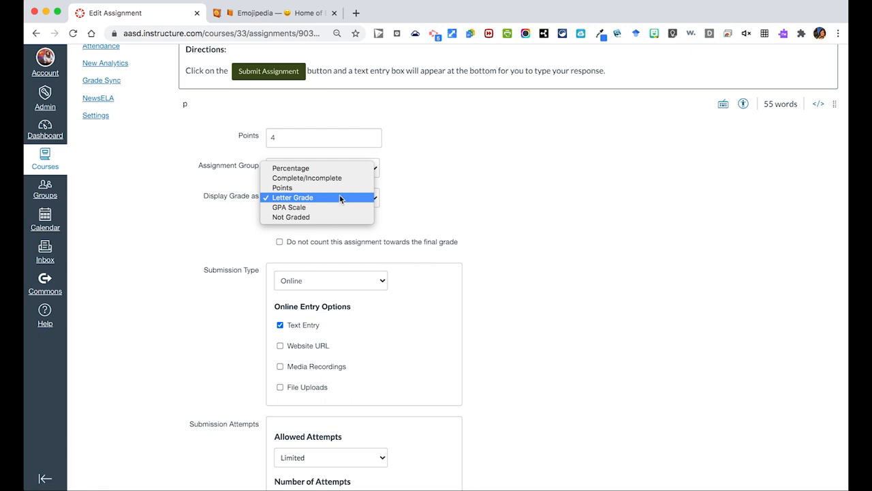
{"action": "mouse_move", "coordinate": [334, 177]}
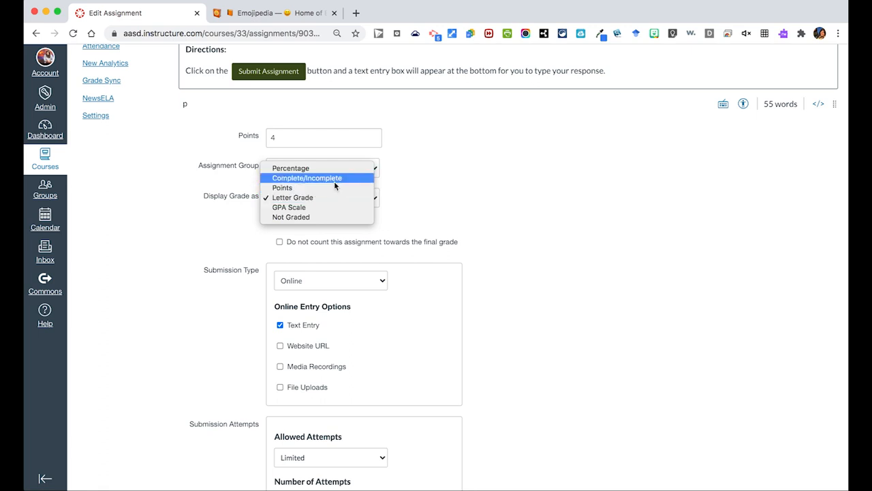
{"action": "mouse_move", "coordinate": [434, 203]}
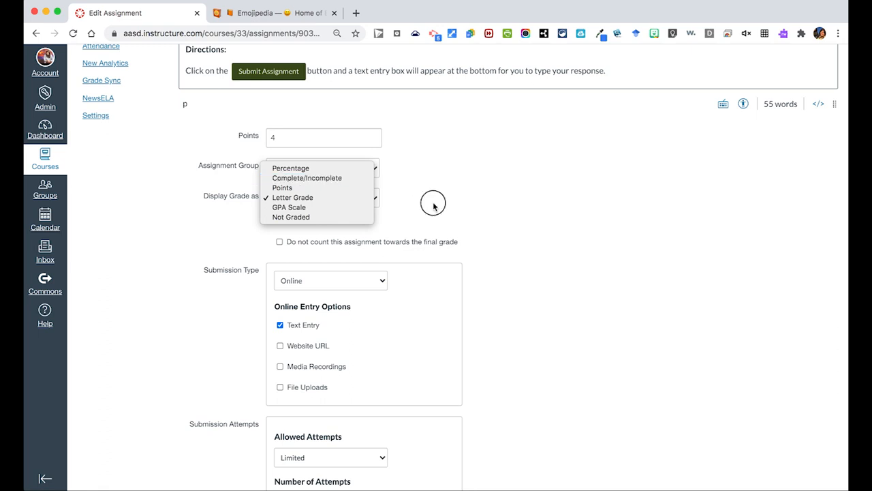
{"action": "left_click", "coordinate": [292, 196]}
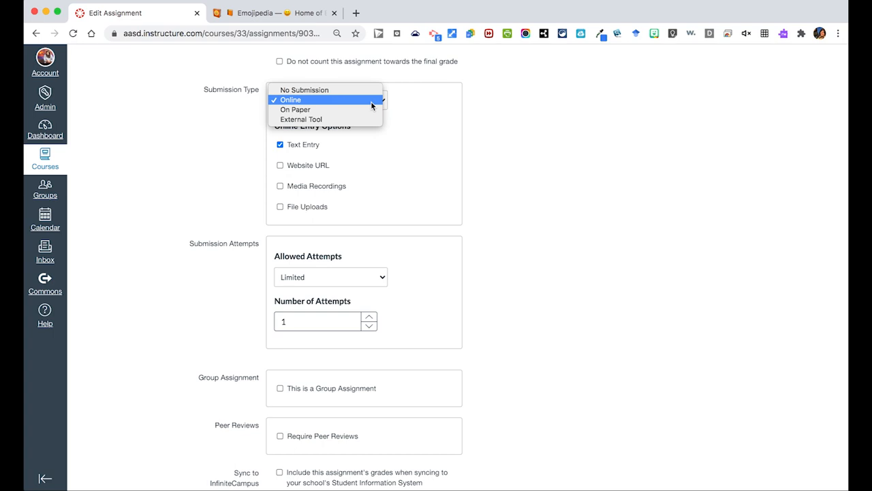
- Keep Online submission with both Text Entry and File Uploads enabled
{"action": "left_click", "coordinate": [290, 99]}
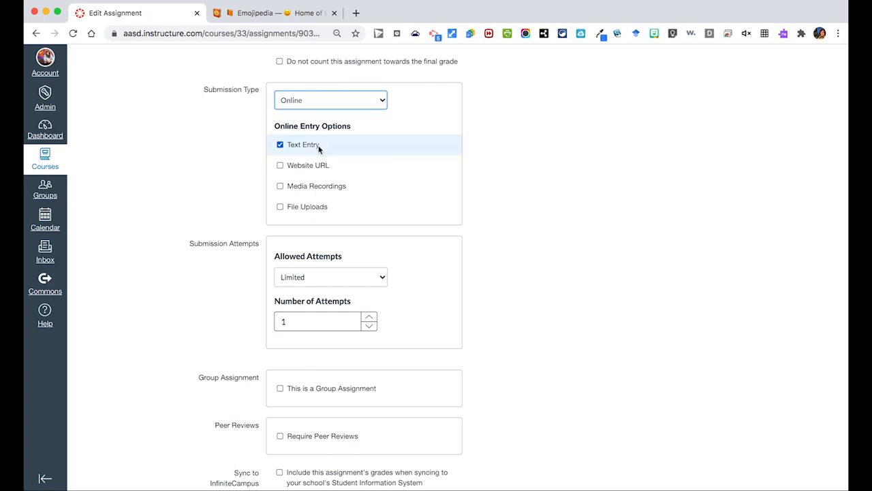
{"action": "mouse_move", "coordinate": [335, 165]}
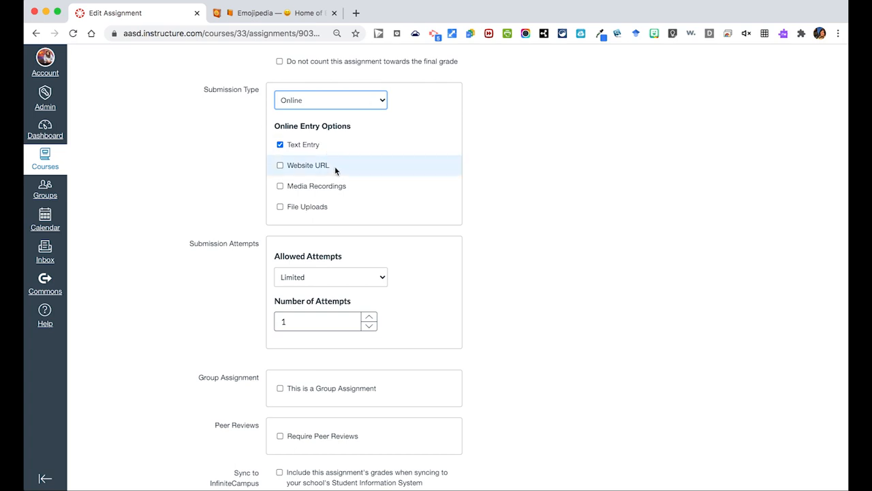
{"action": "mouse_move", "coordinate": [338, 176]}
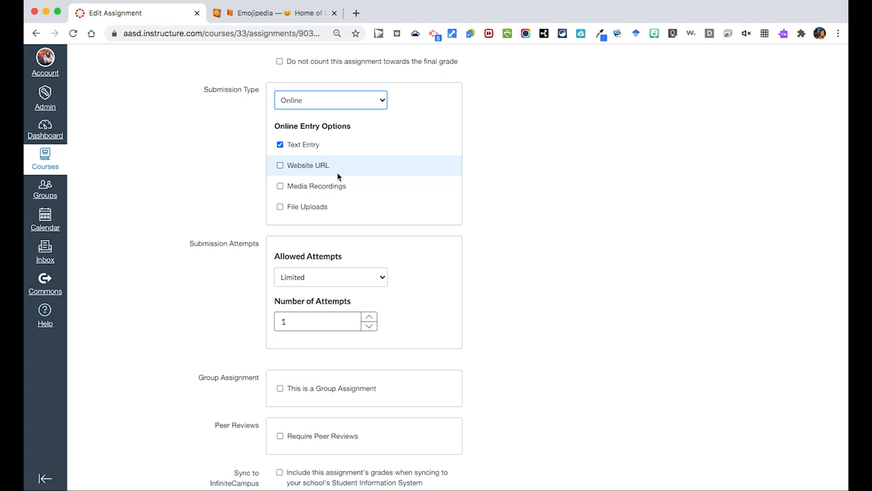
{"action": "mouse_move", "coordinate": [327, 206]}
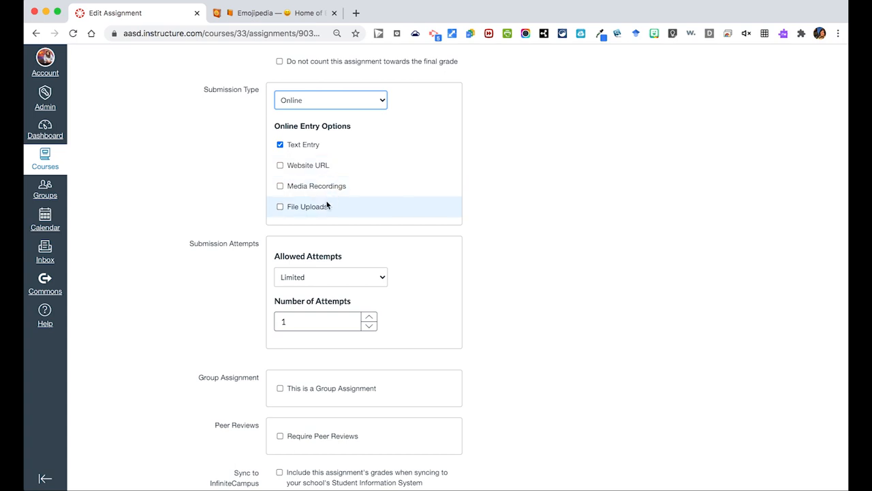
{"action": "left_click", "coordinate": [279, 206]}
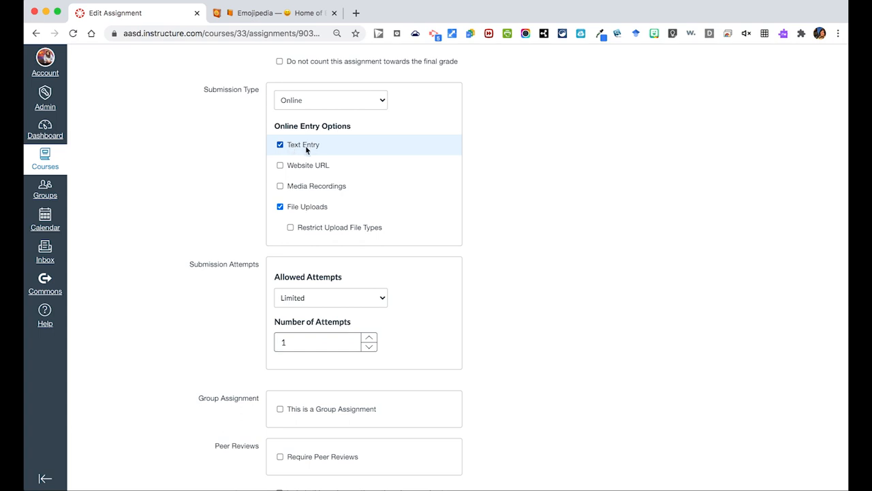
{"action": "left_click", "coordinate": [281, 145]}
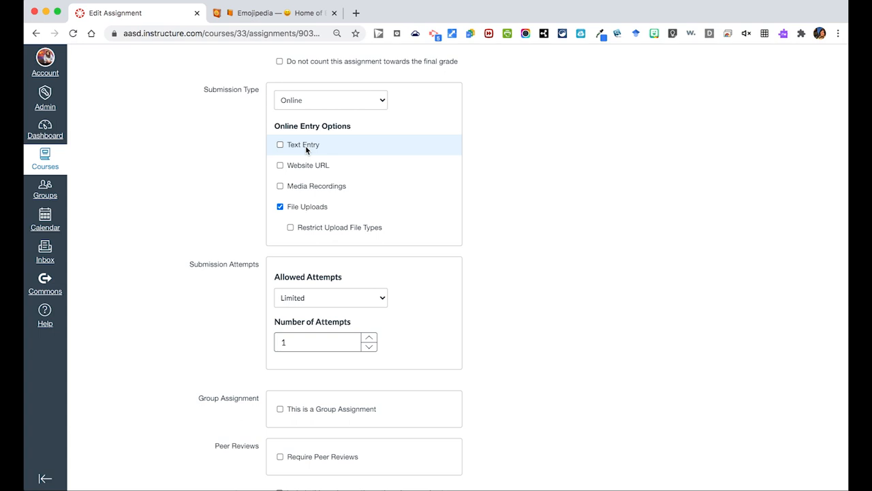
{"action": "left_click", "coordinate": [279, 145]}
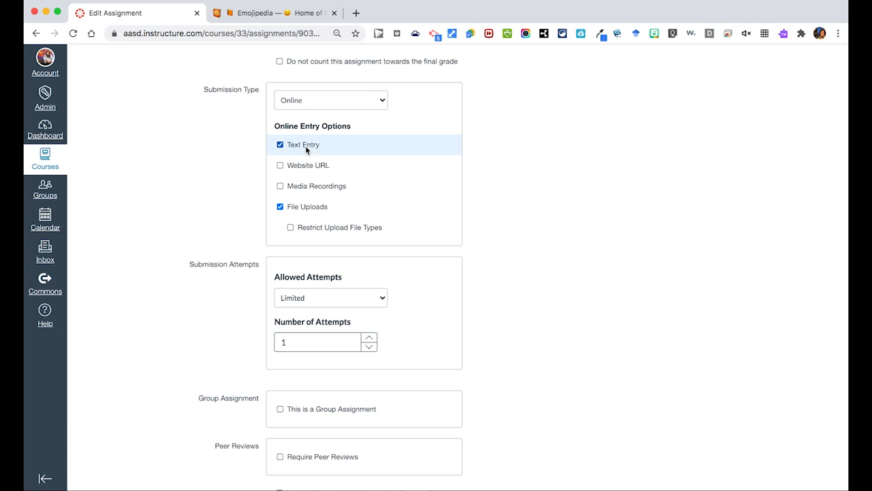
{"action": "scroll", "scroll_direction": "down", "scroll_amount": 3}
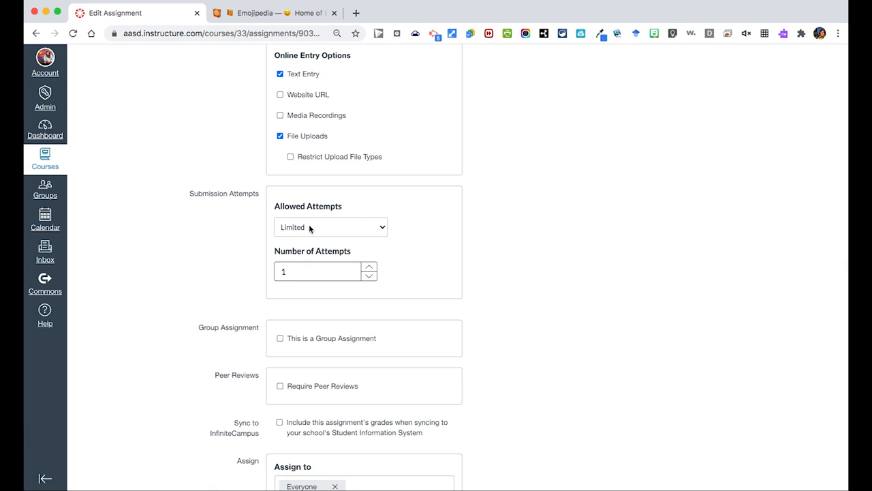
{"action": "left_click", "coordinate": [330, 226]}
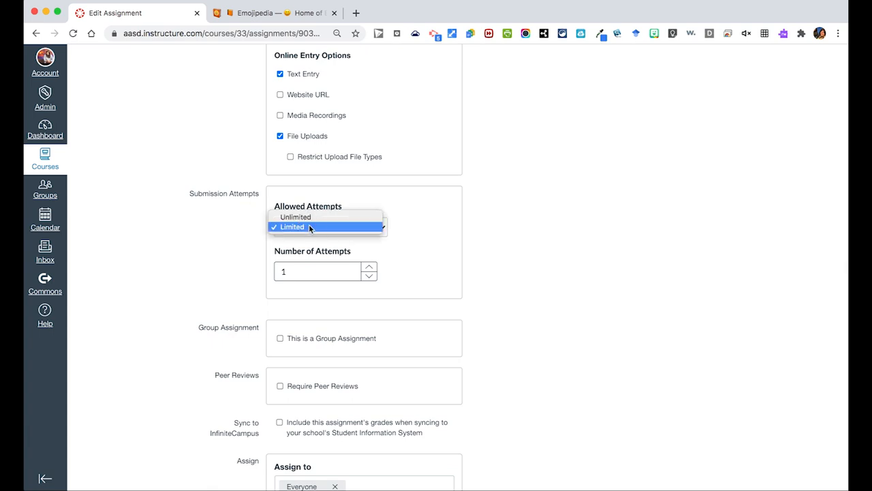
{"action": "left_click", "coordinate": [291, 226]}
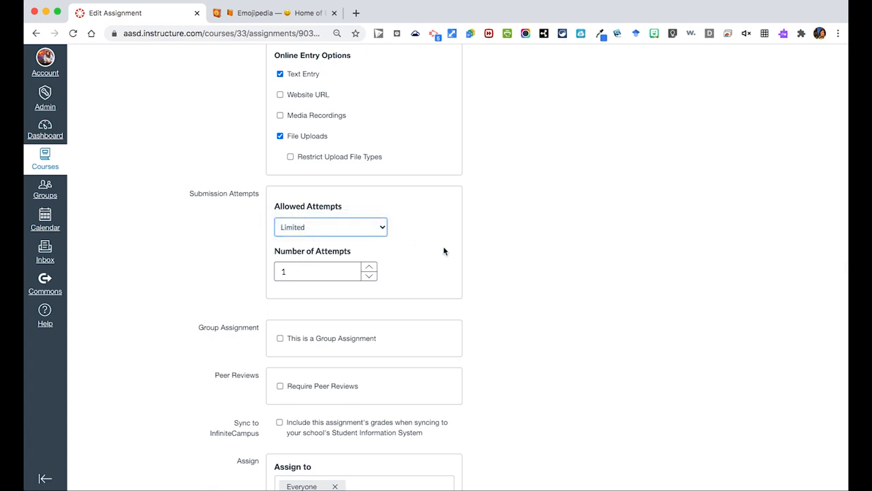
{"action": "scroll", "scroll_direction": "down", "scroll_amount": 3}
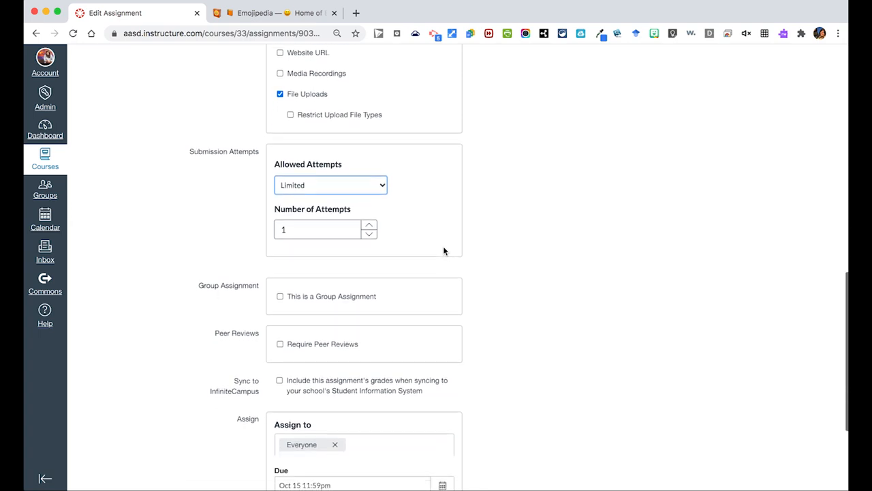
{"action": "scroll", "scroll_direction": "down", "scroll_amount": 3}
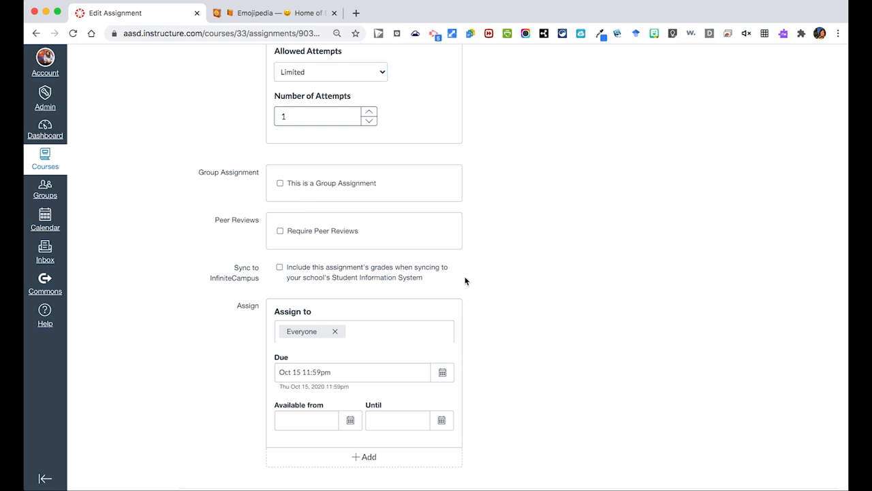
- Enable grade syncing to Infinite Campus for this assignment
{"action": "left_click", "coordinate": [280, 266]}
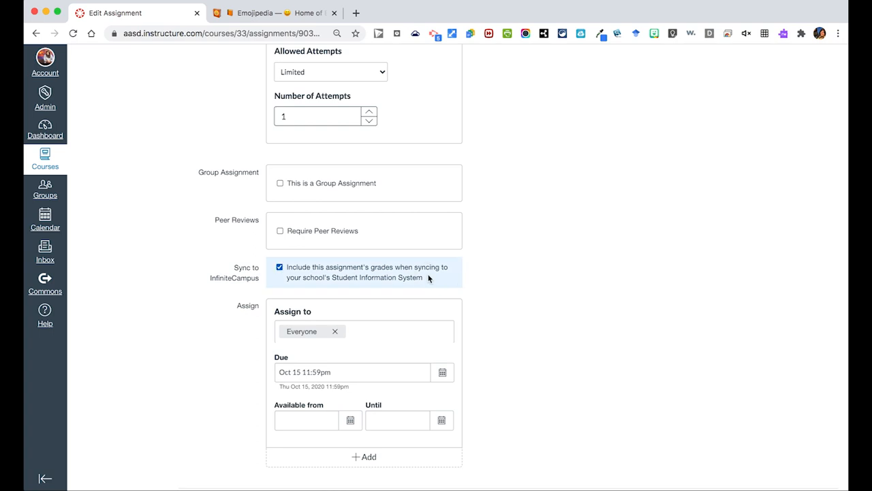
{"action": "scroll", "scroll_direction": "down", "scroll_amount": 3}
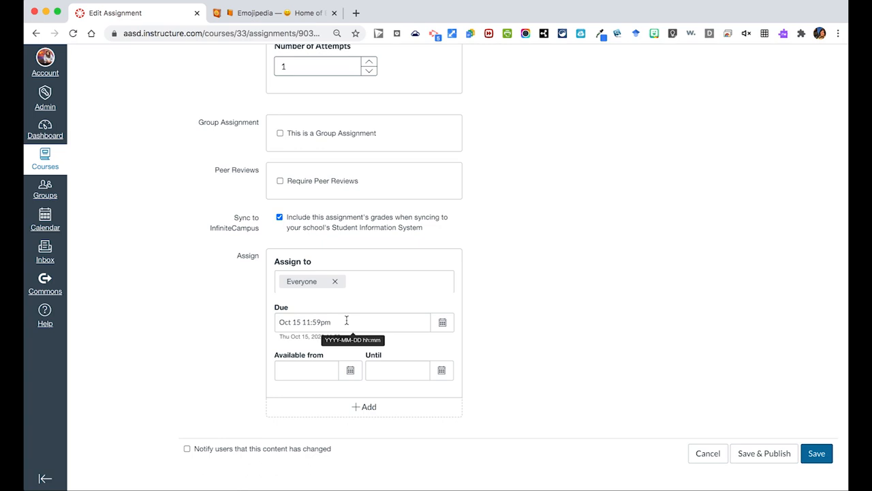
{"action": "mouse_move", "coordinate": [492, 314]}
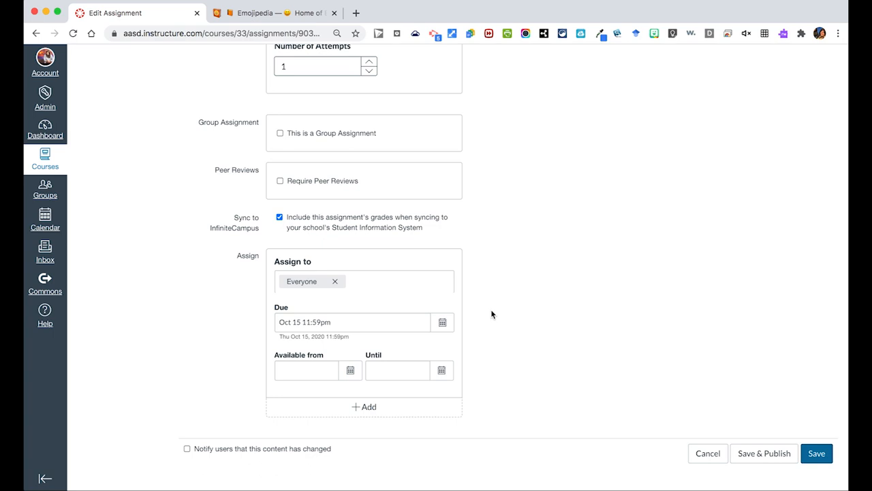
{"action": "mouse_move", "coordinate": [401, 388]}
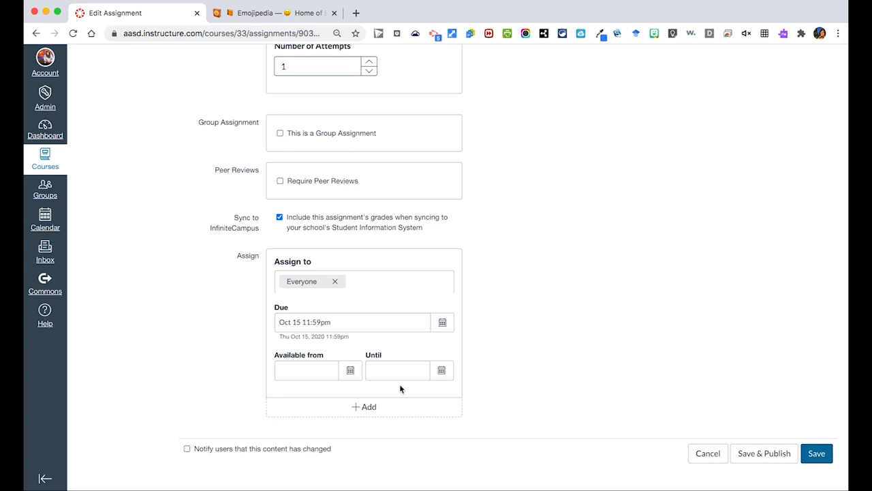
{"action": "mouse_move", "coordinate": [368, 406]}
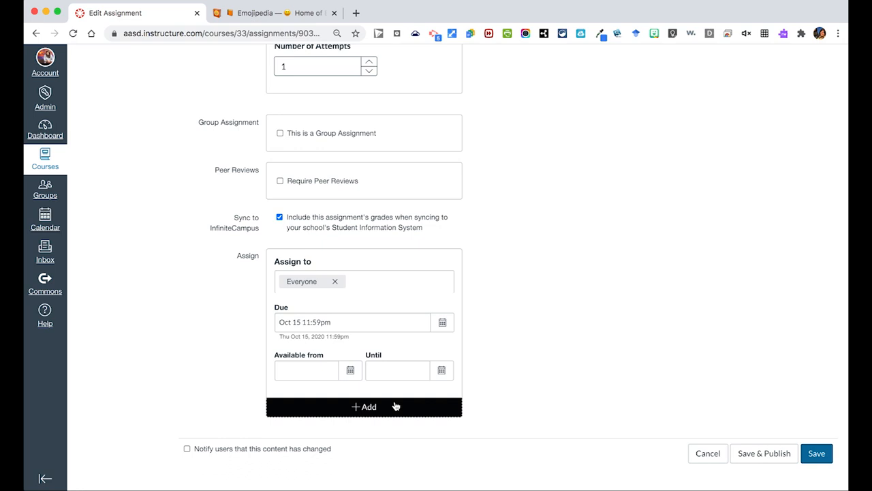
- Add an assignment override giving one student a November 6 due date
{"action": "left_click", "coordinate": [364, 406]}
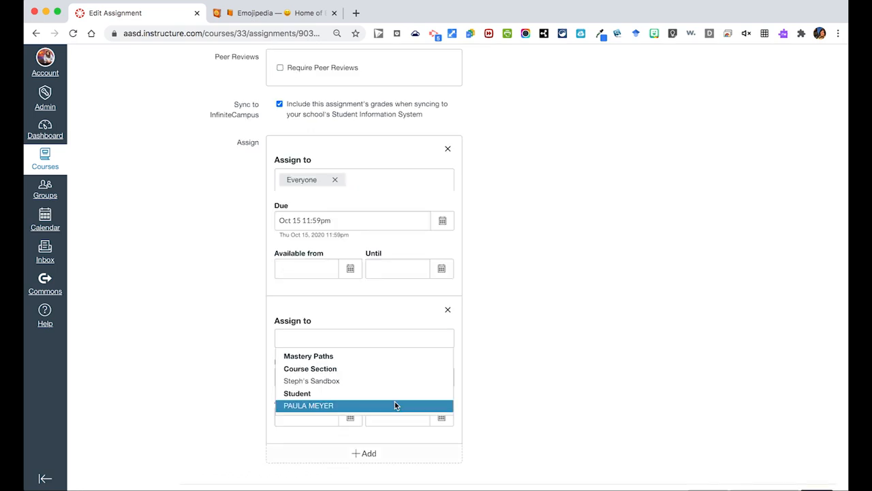
{"action": "mouse_move", "coordinate": [385, 408]}
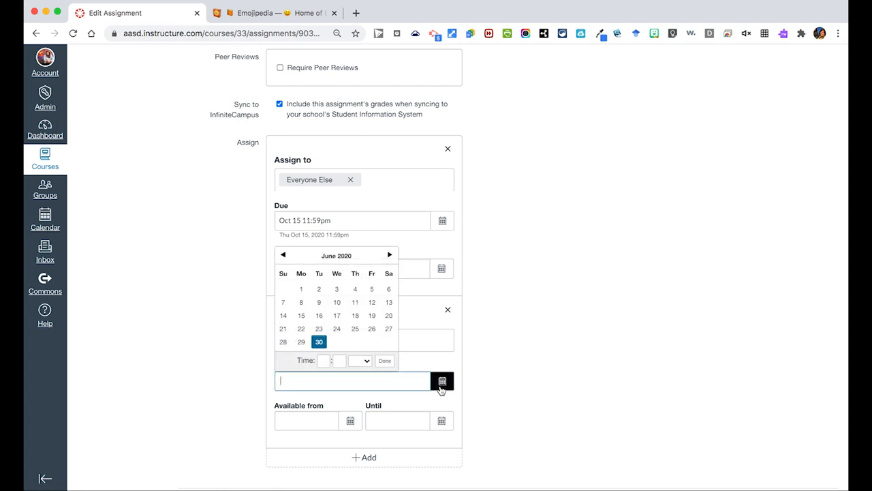
{"action": "left_click", "coordinate": [389, 255]}
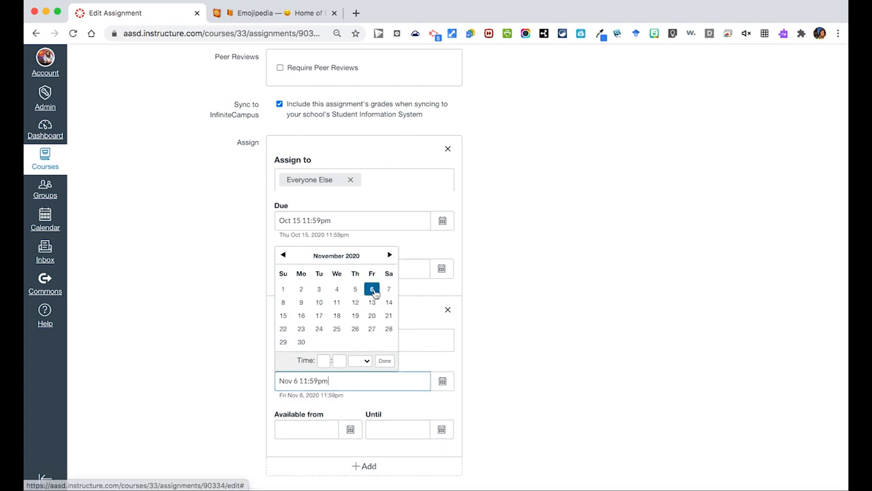
{"action": "left_click", "coordinate": [384, 359]}
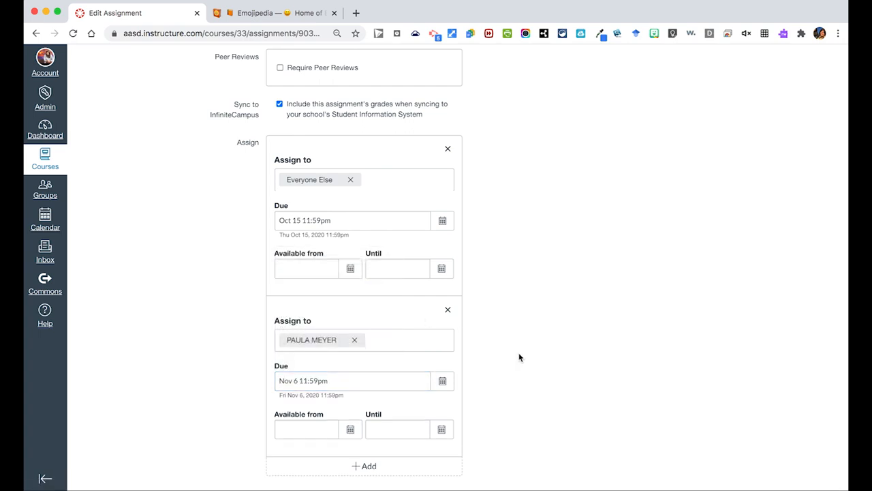
{"action": "scroll", "scroll_direction": "down", "scroll_amount": 3}
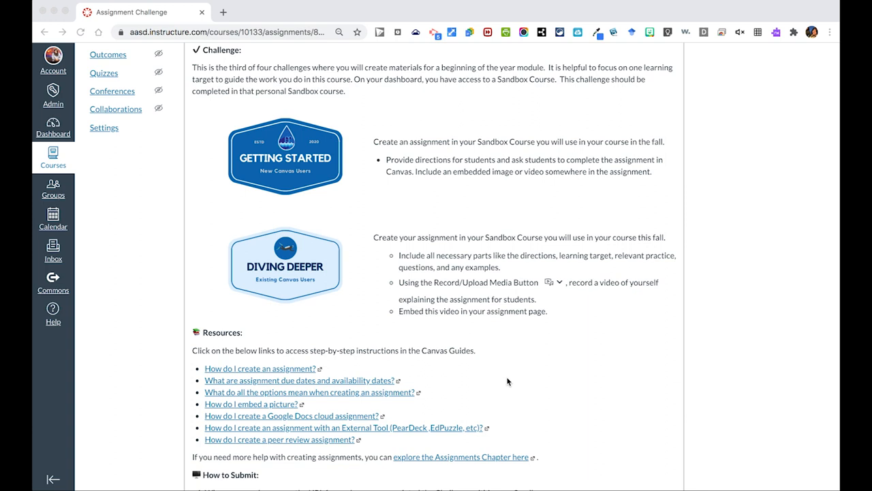
{"action": "mouse_move", "coordinate": [402, 421]}
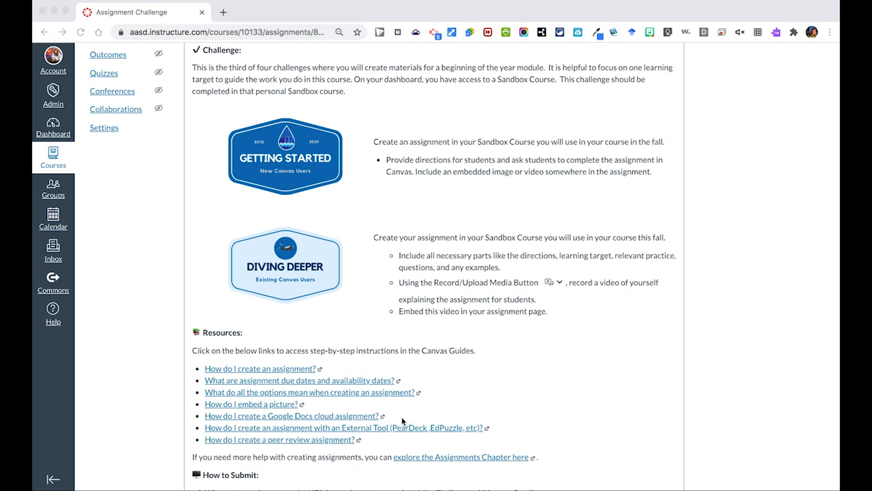
{"action": "mouse_move", "coordinate": [349, 420]}
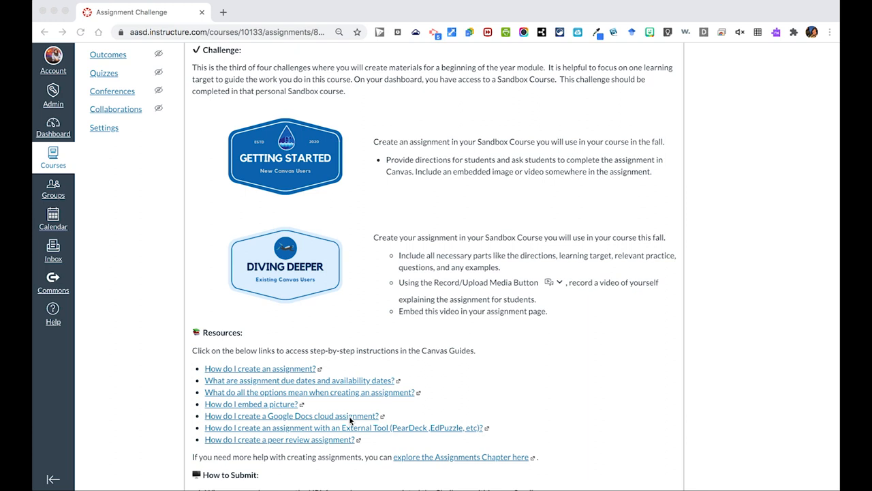
{"action": "mouse_move", "coordinate": [387, 441]}
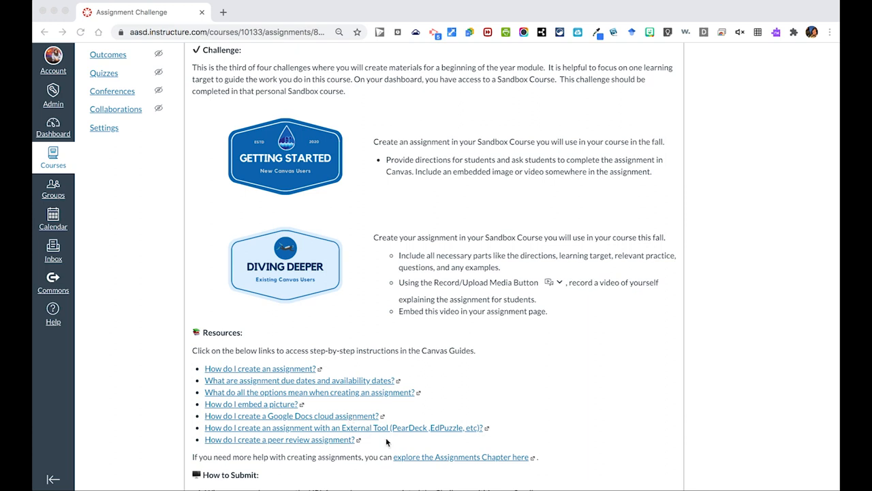